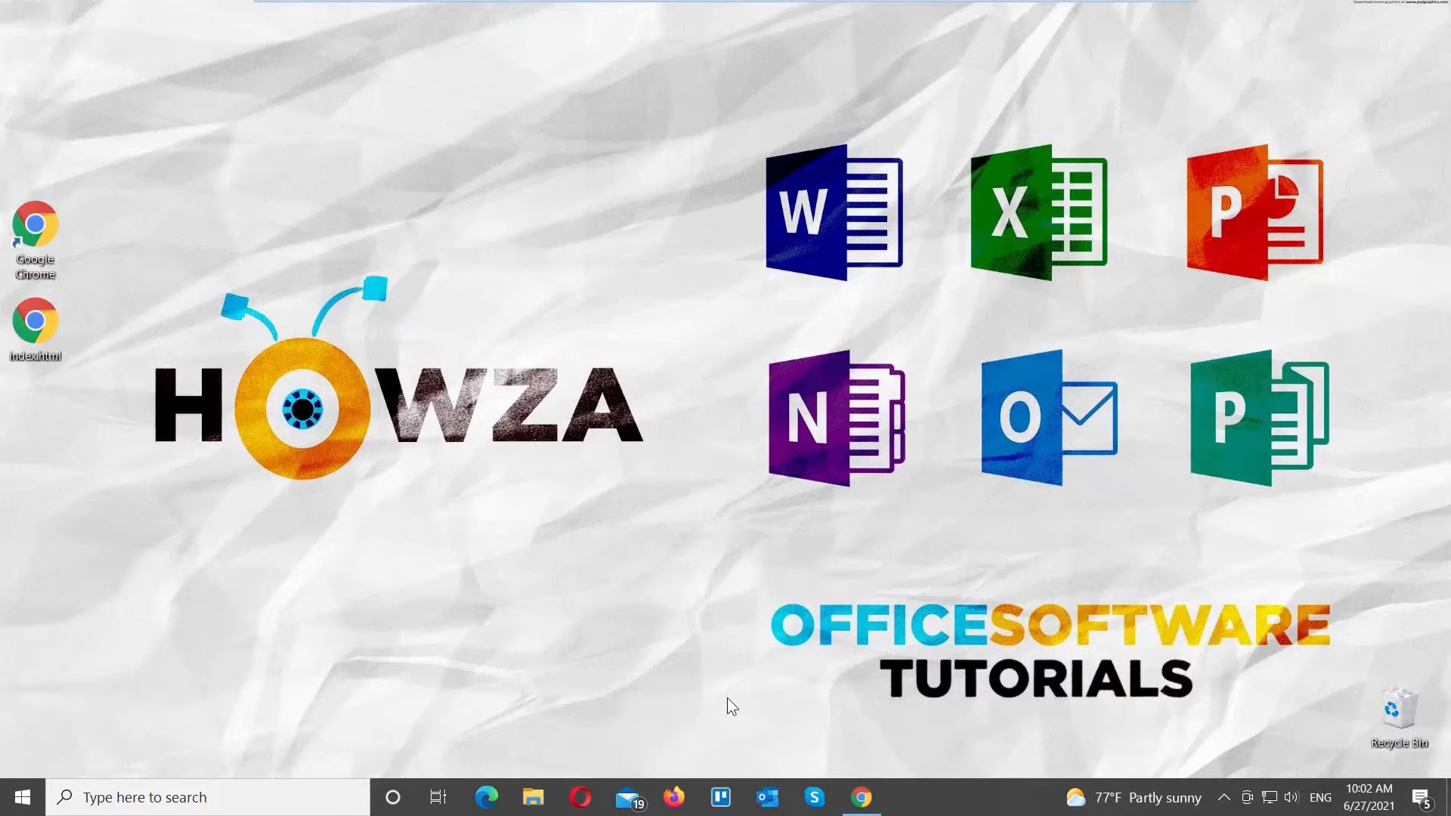
pyautogui.moveTo(800, 756)
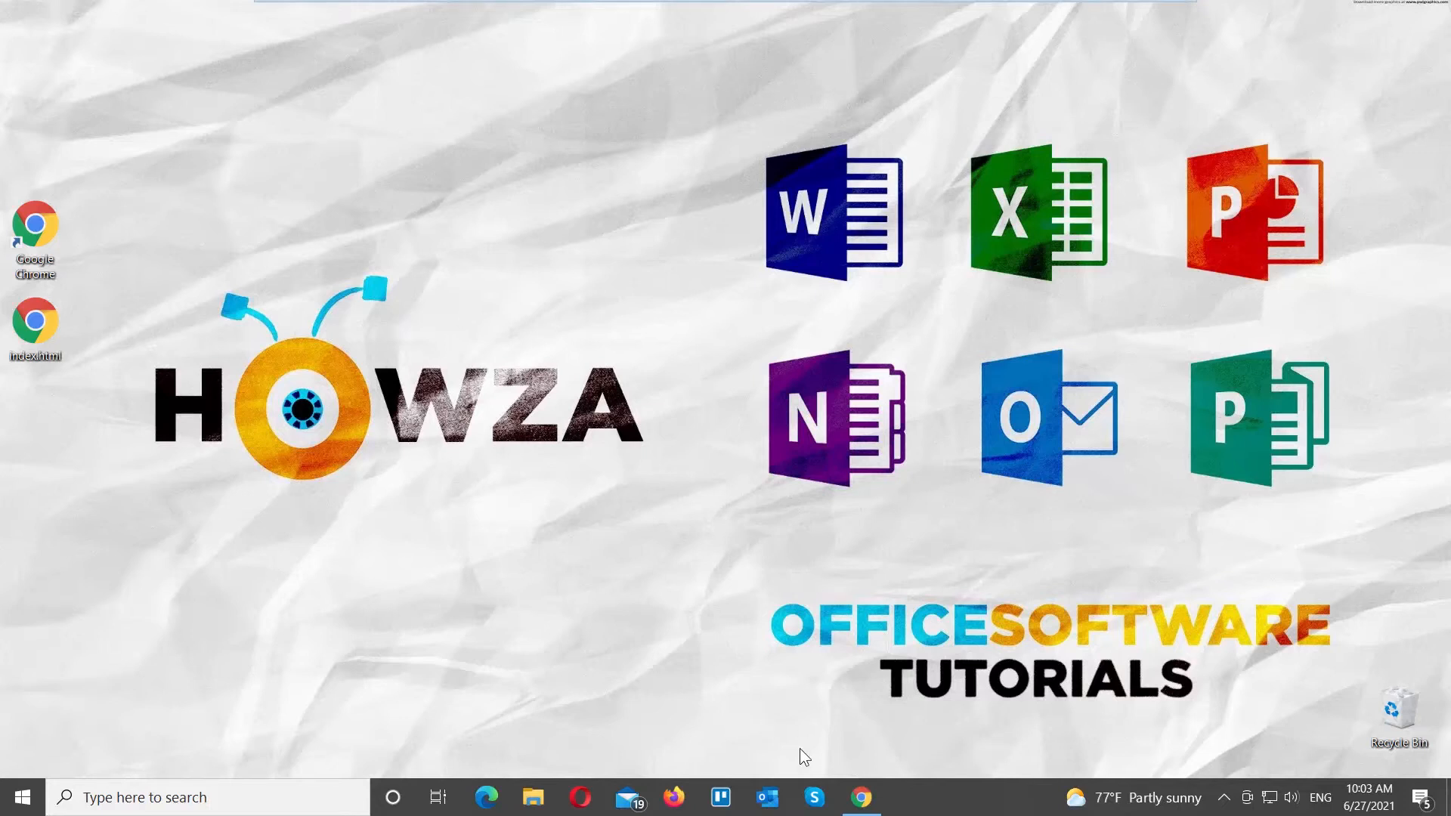
# Sign in to the Skype account via My account and continue past the Microsoft sign-in form.
pyautogui.click(859, 796)
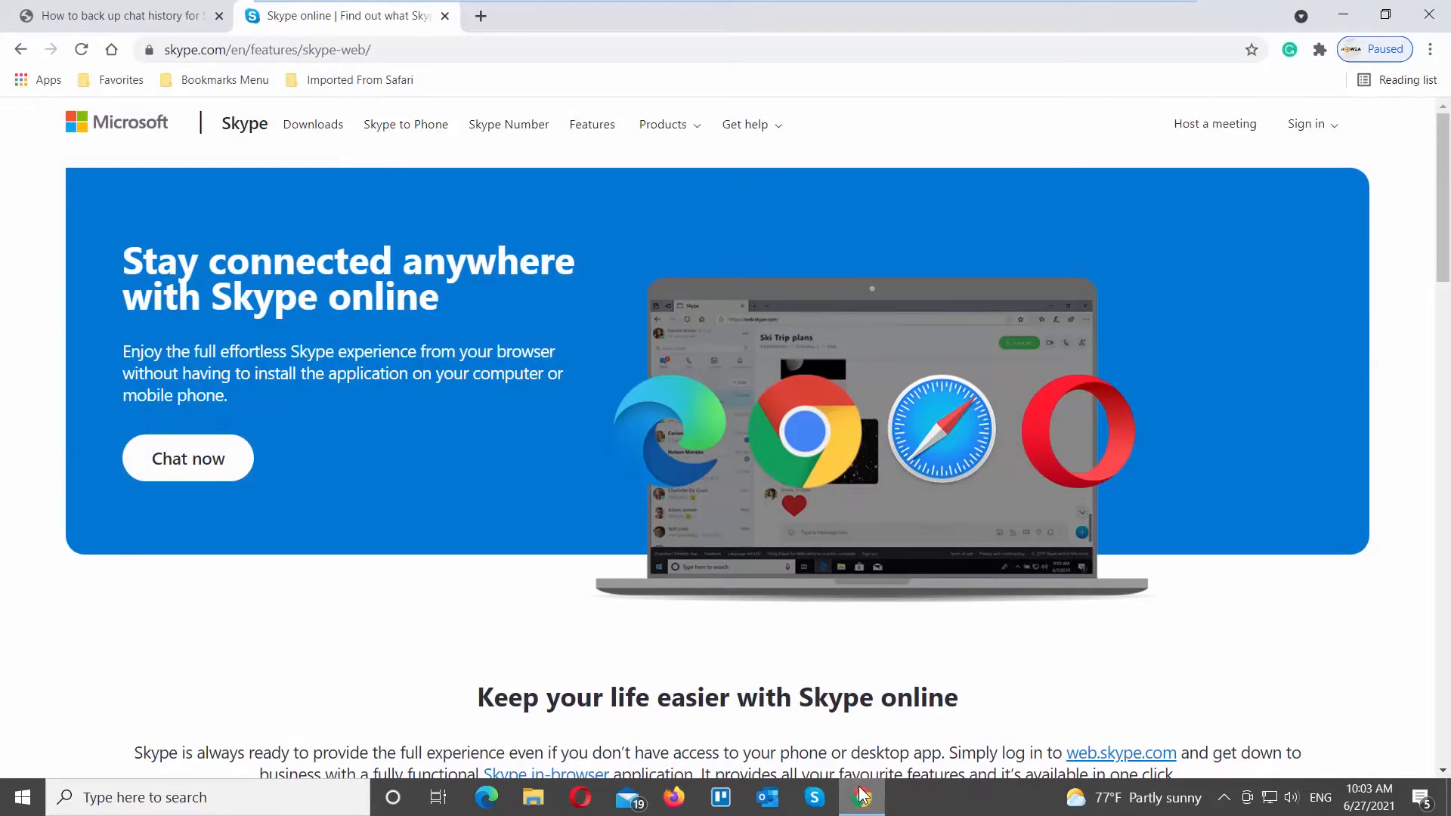
pyautogui.click(1305, 124)
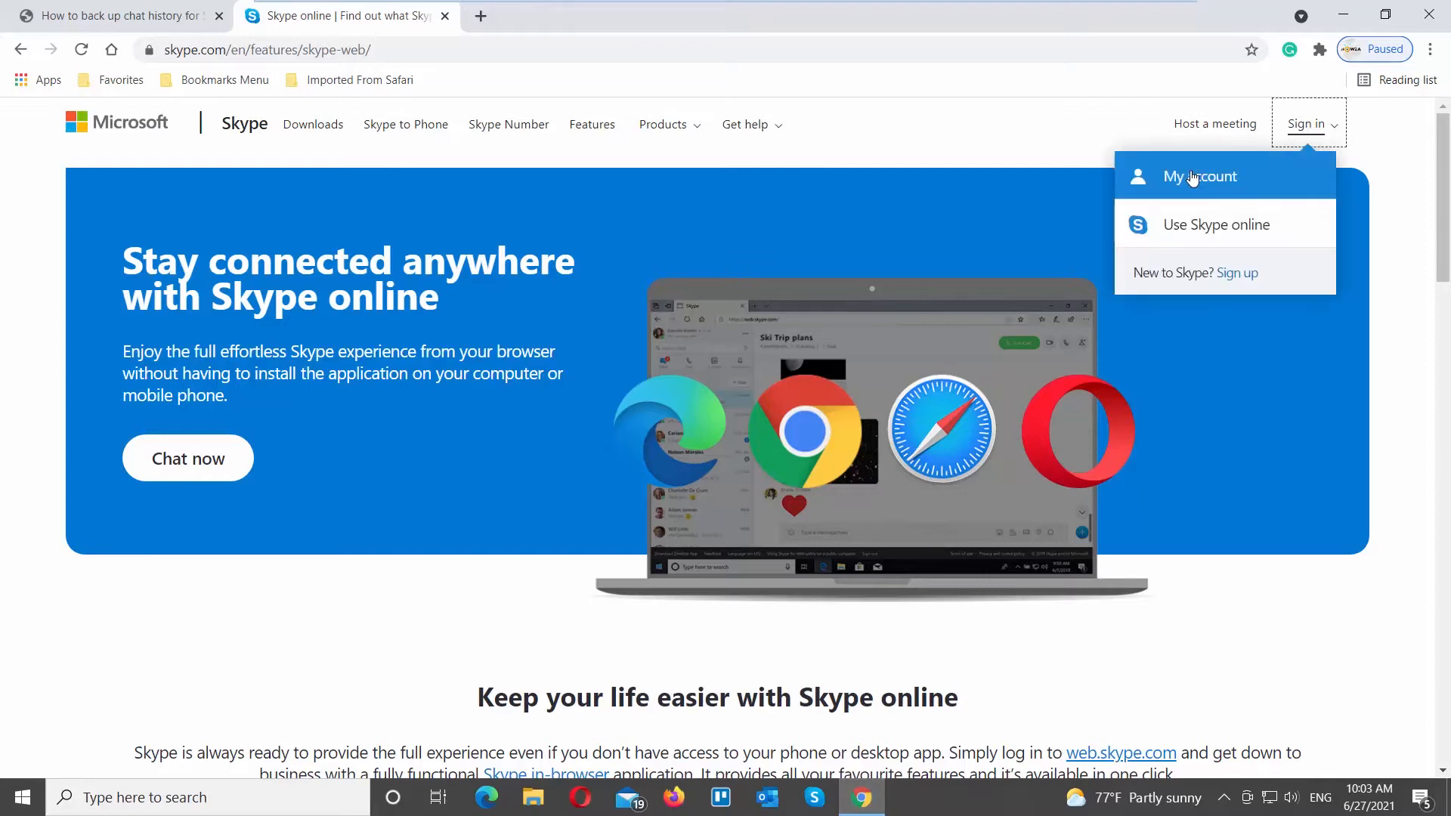
pyautogui.click(1200, 175)
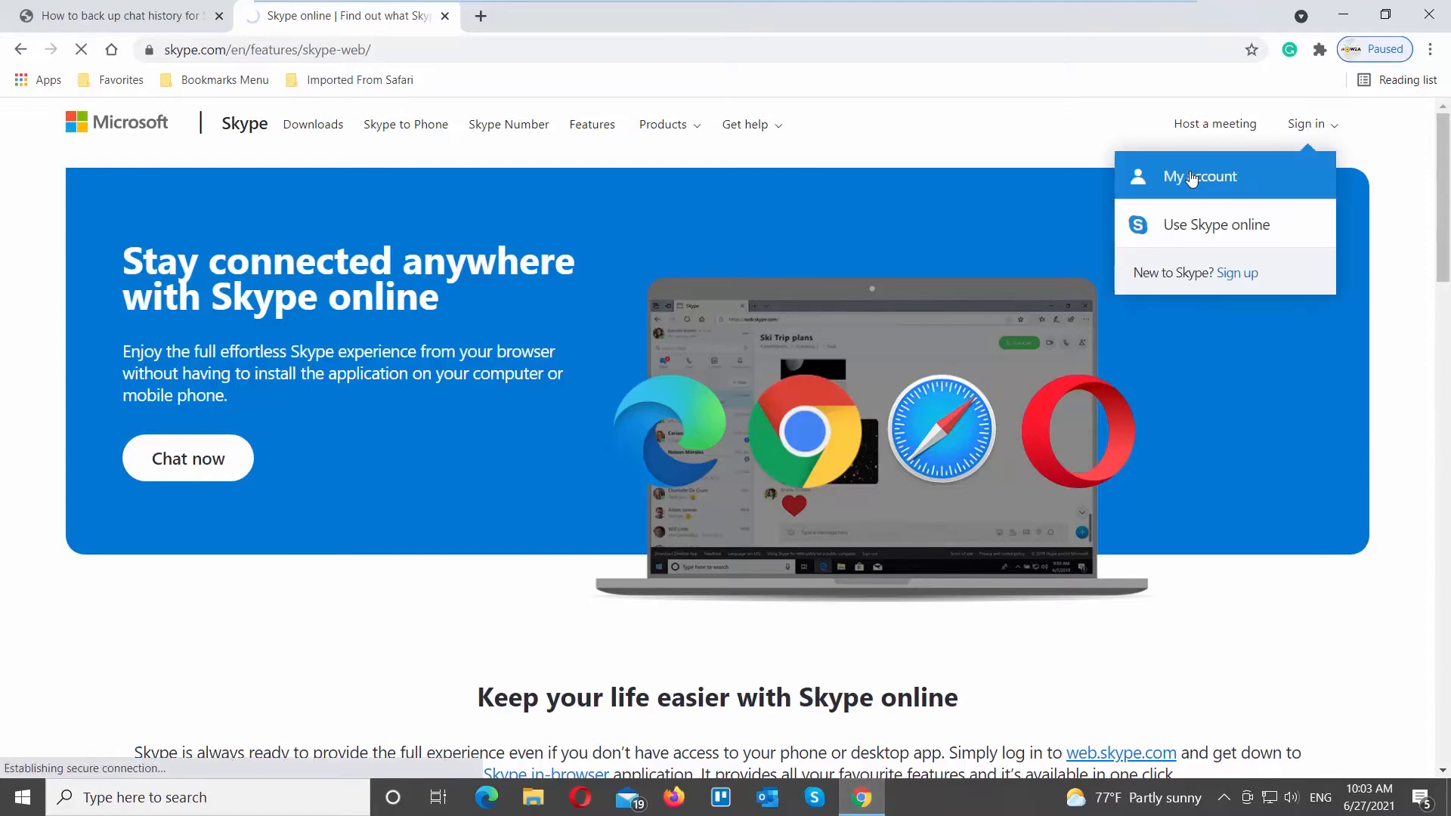
pyautogui.click(1201, 175)
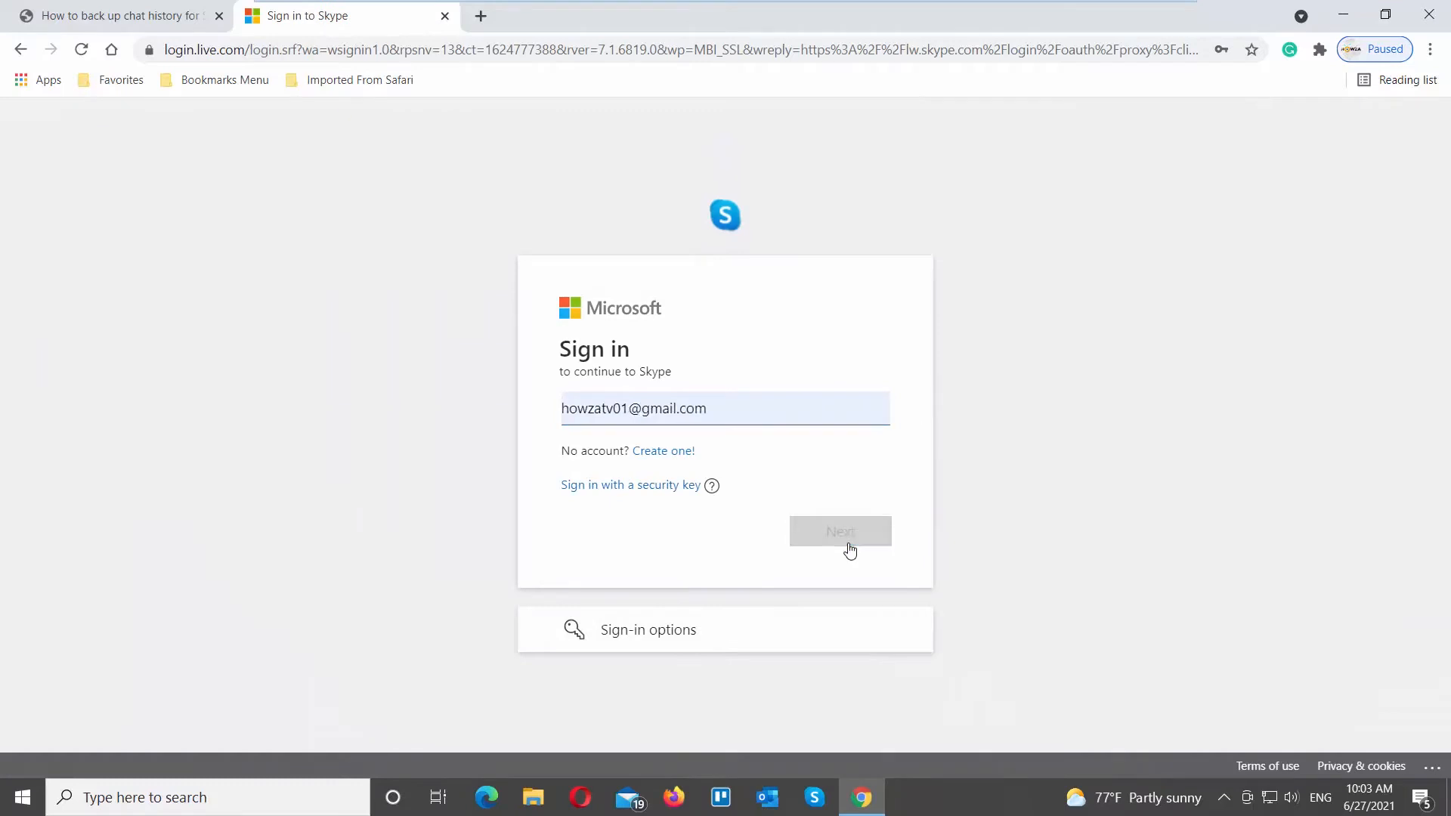
pyautogui.click(840, 530)
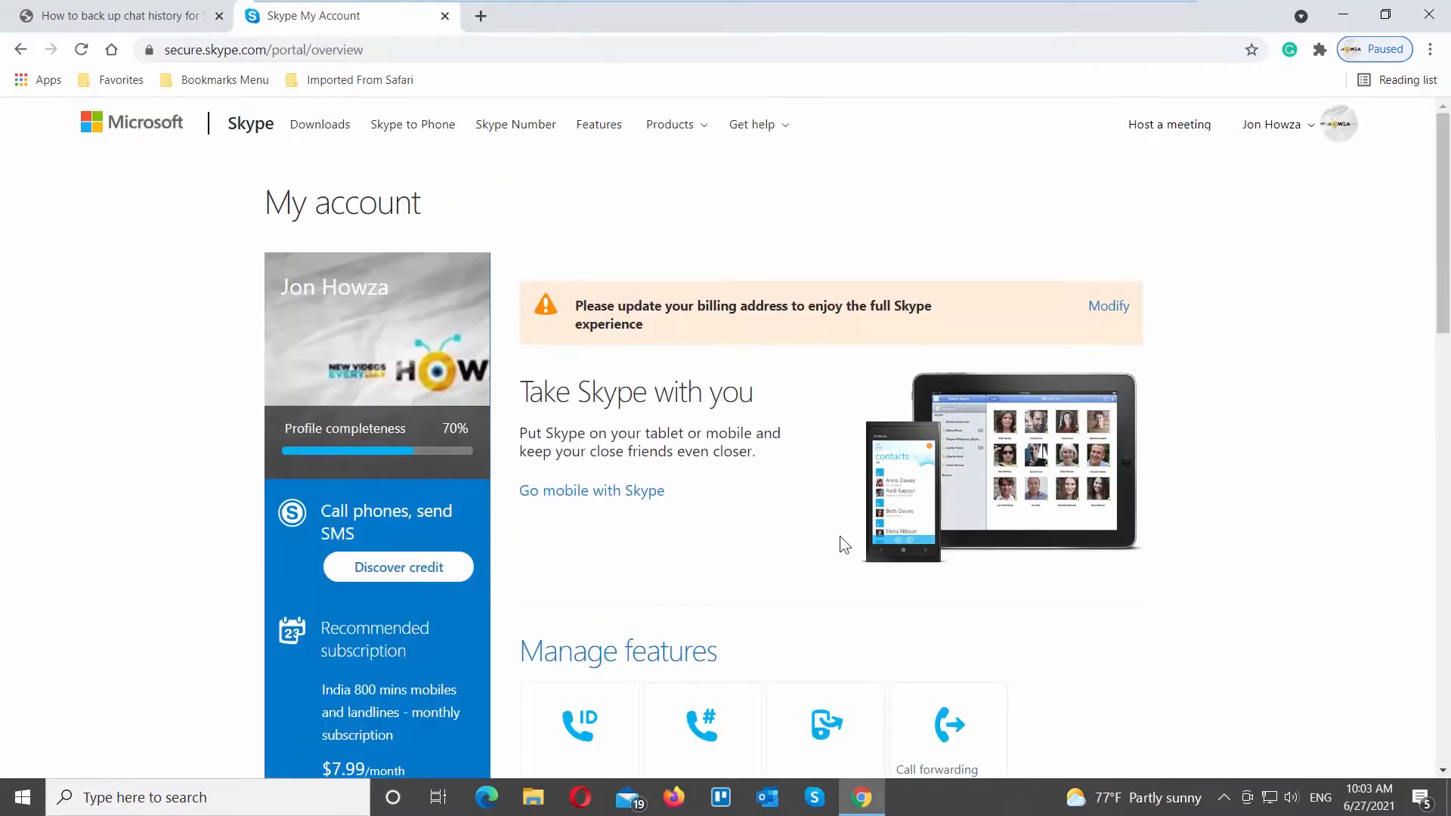
# Reach the Export files and chat history page from the Account details section.
pyautogui.scroll(-3)
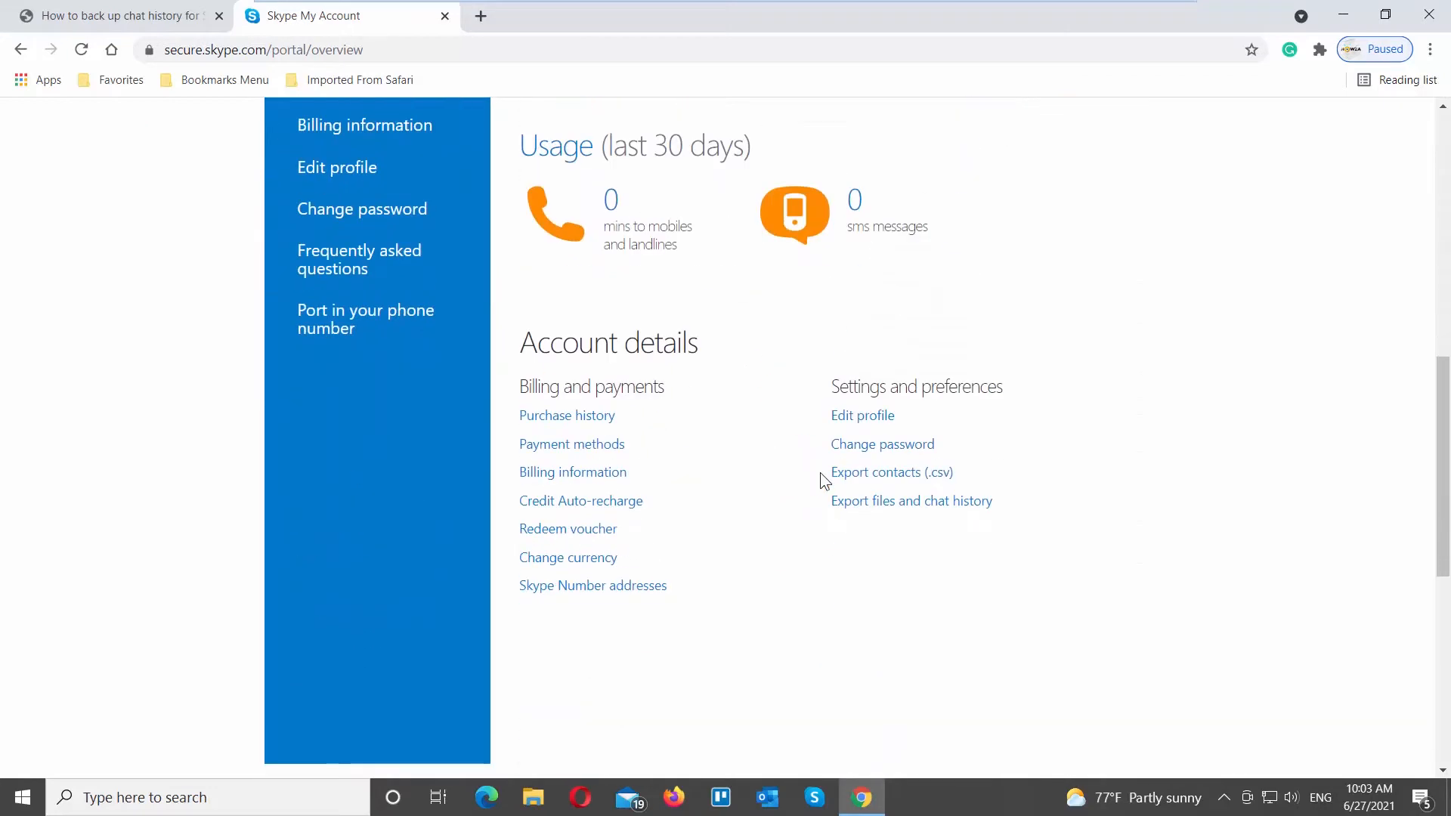
pyautogui.click(911, 501)
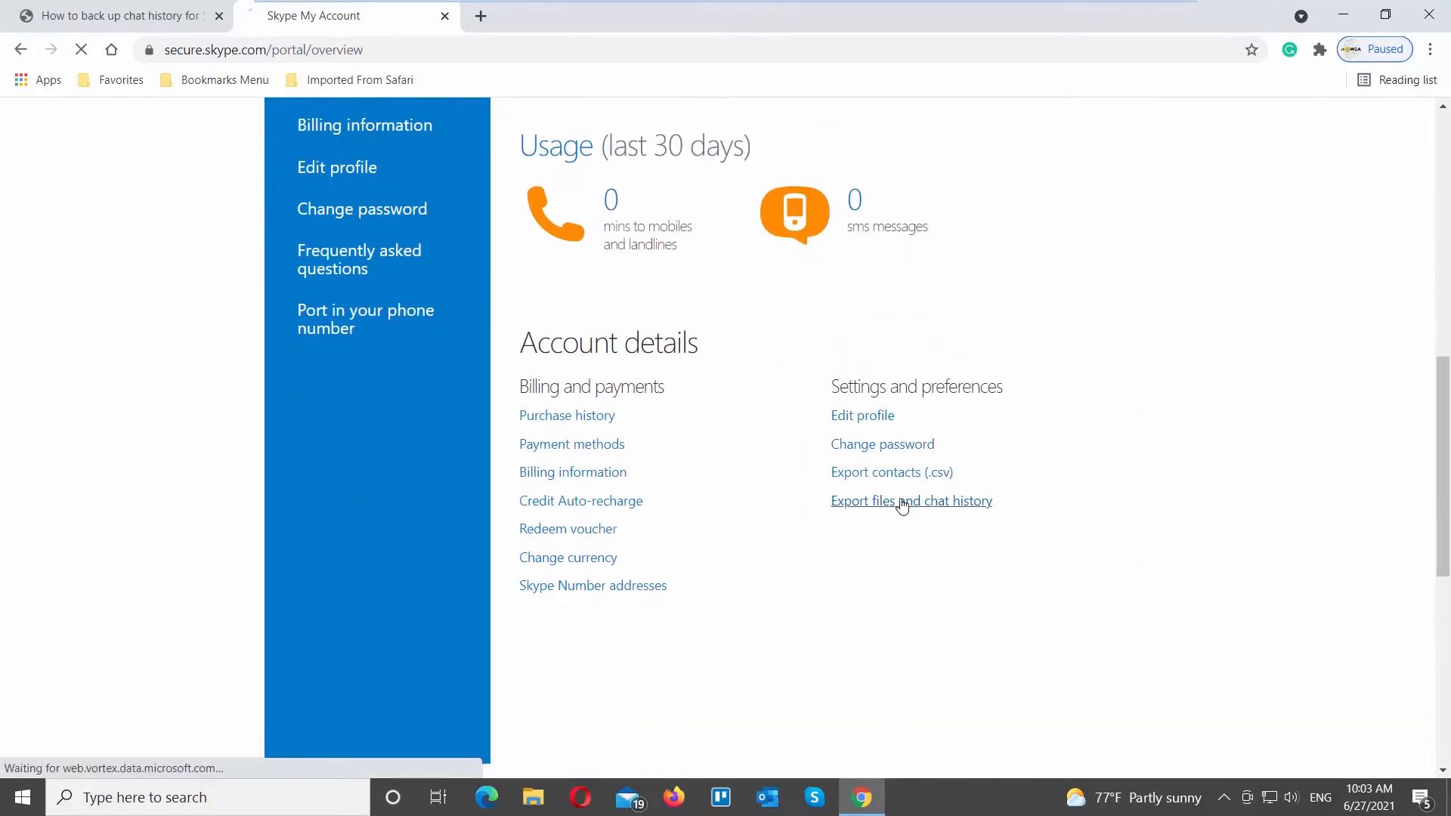
pyautogui.click(910, 500)
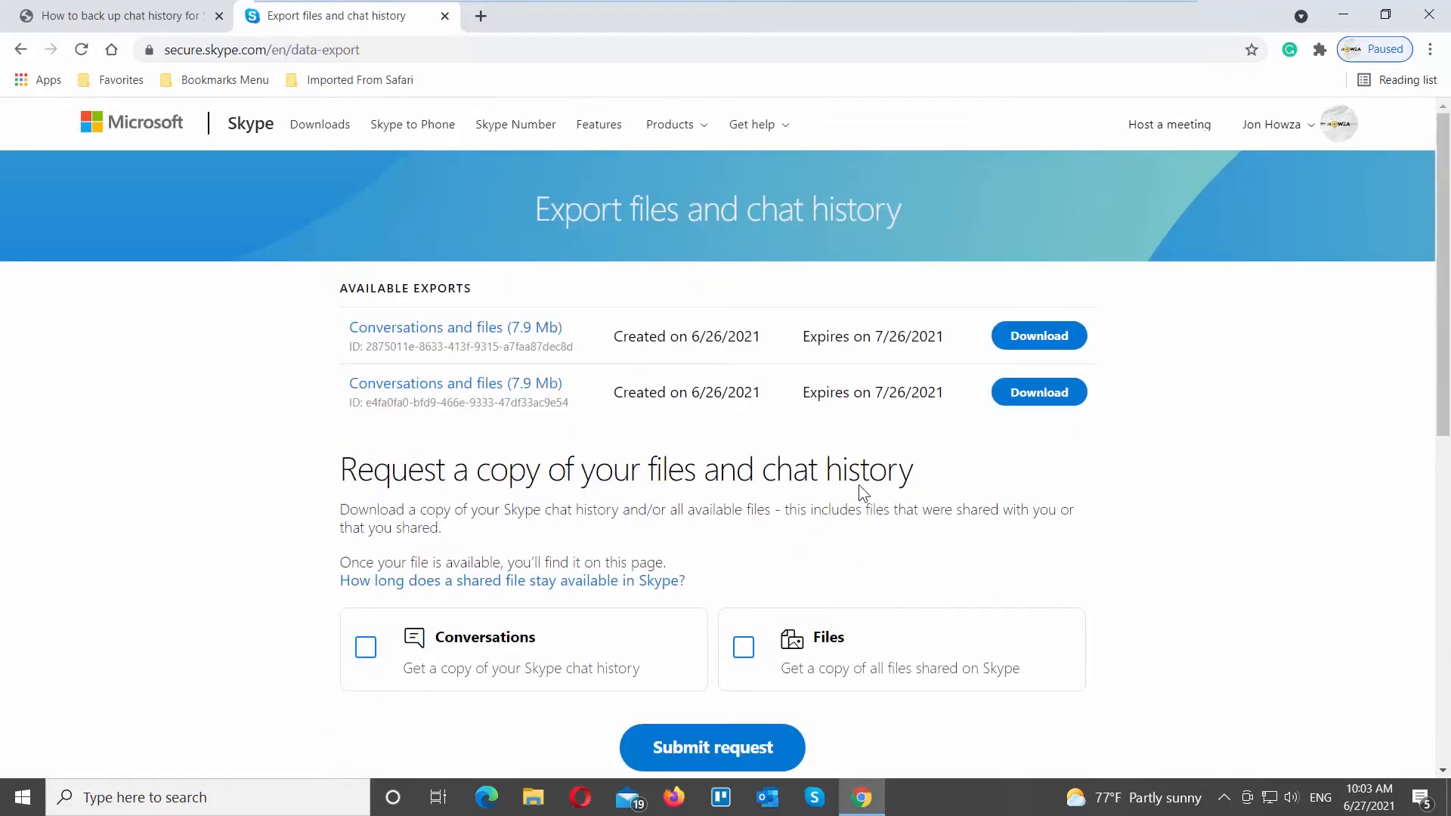
pyautogui.scroll(-3)
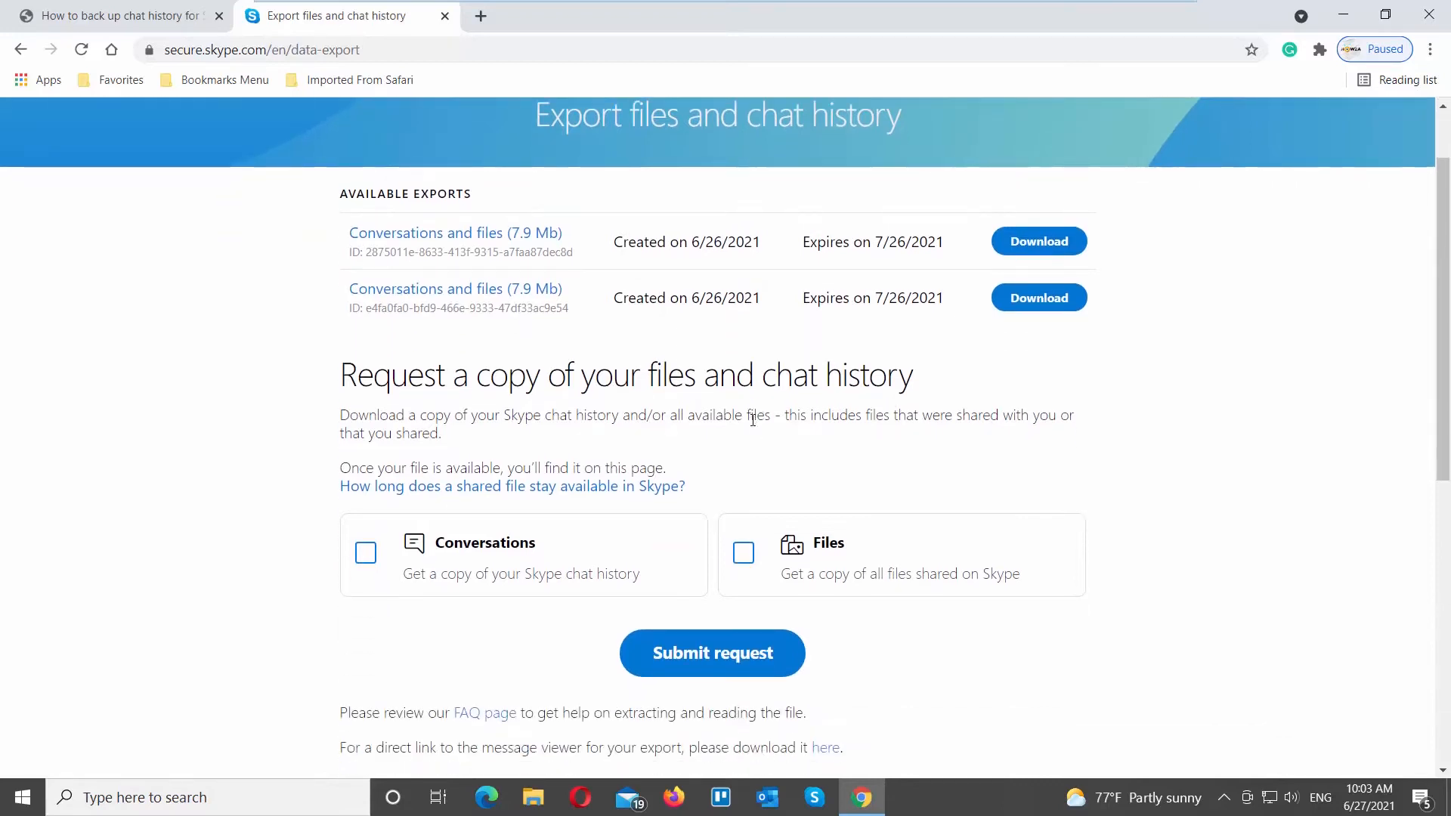
pyautogui.moveTo(753, 455)
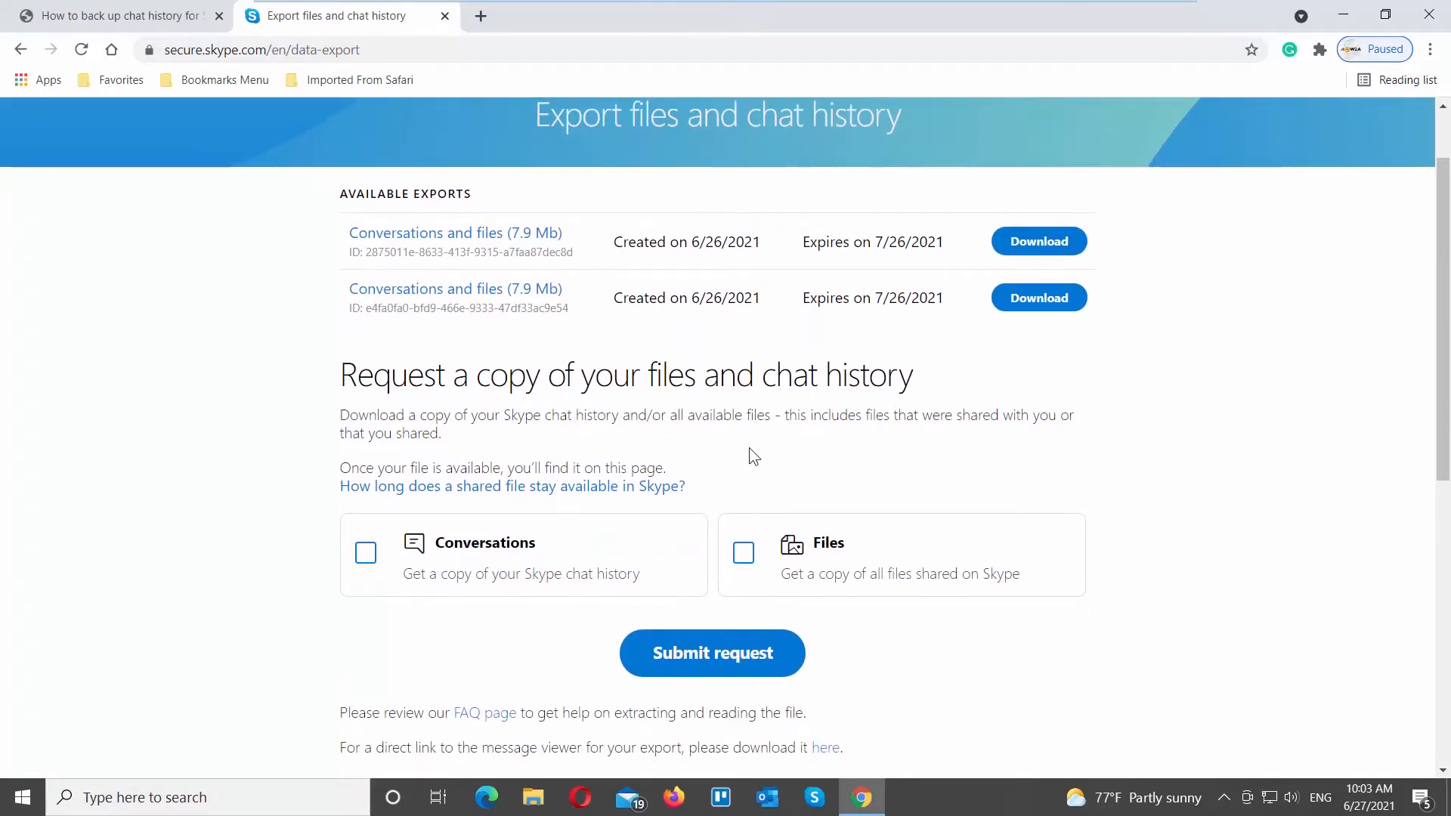
# Request an export with Conversations ticked and acknowledge the export-being-prepared notice.
pyautogui.click(364, 553)
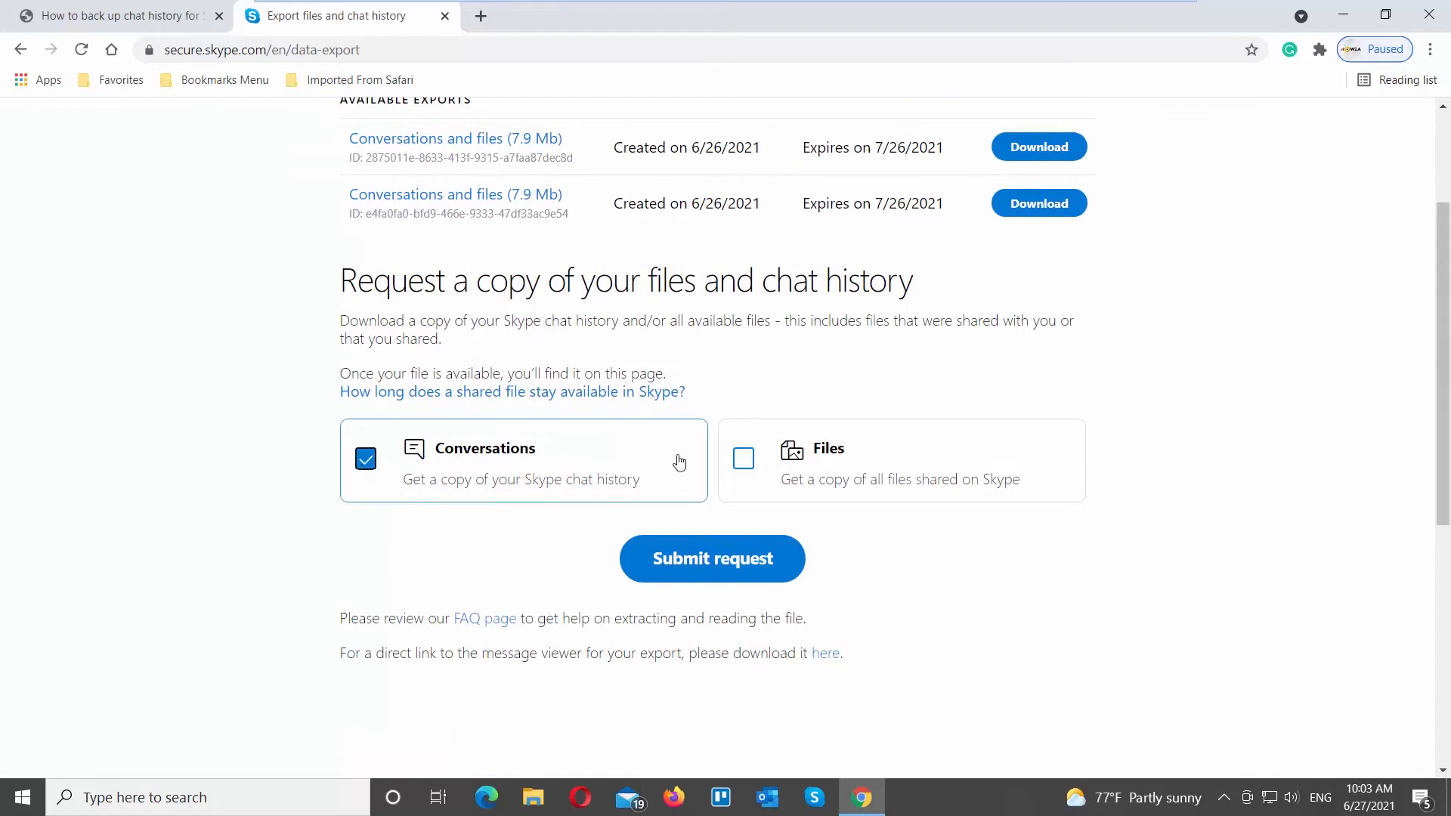
pyautogui.click(365, 460)
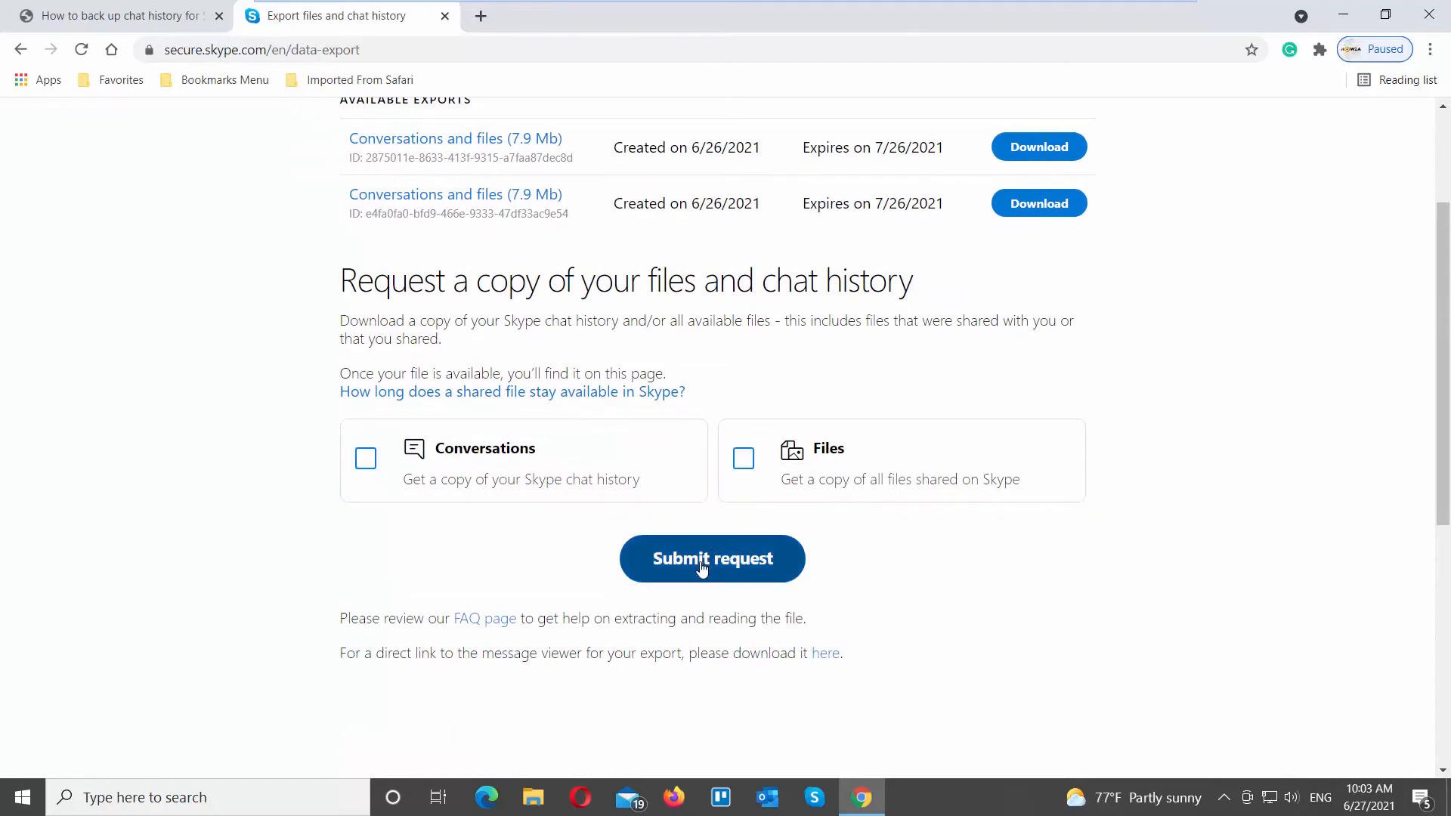
pyautogui.click(711, 558)
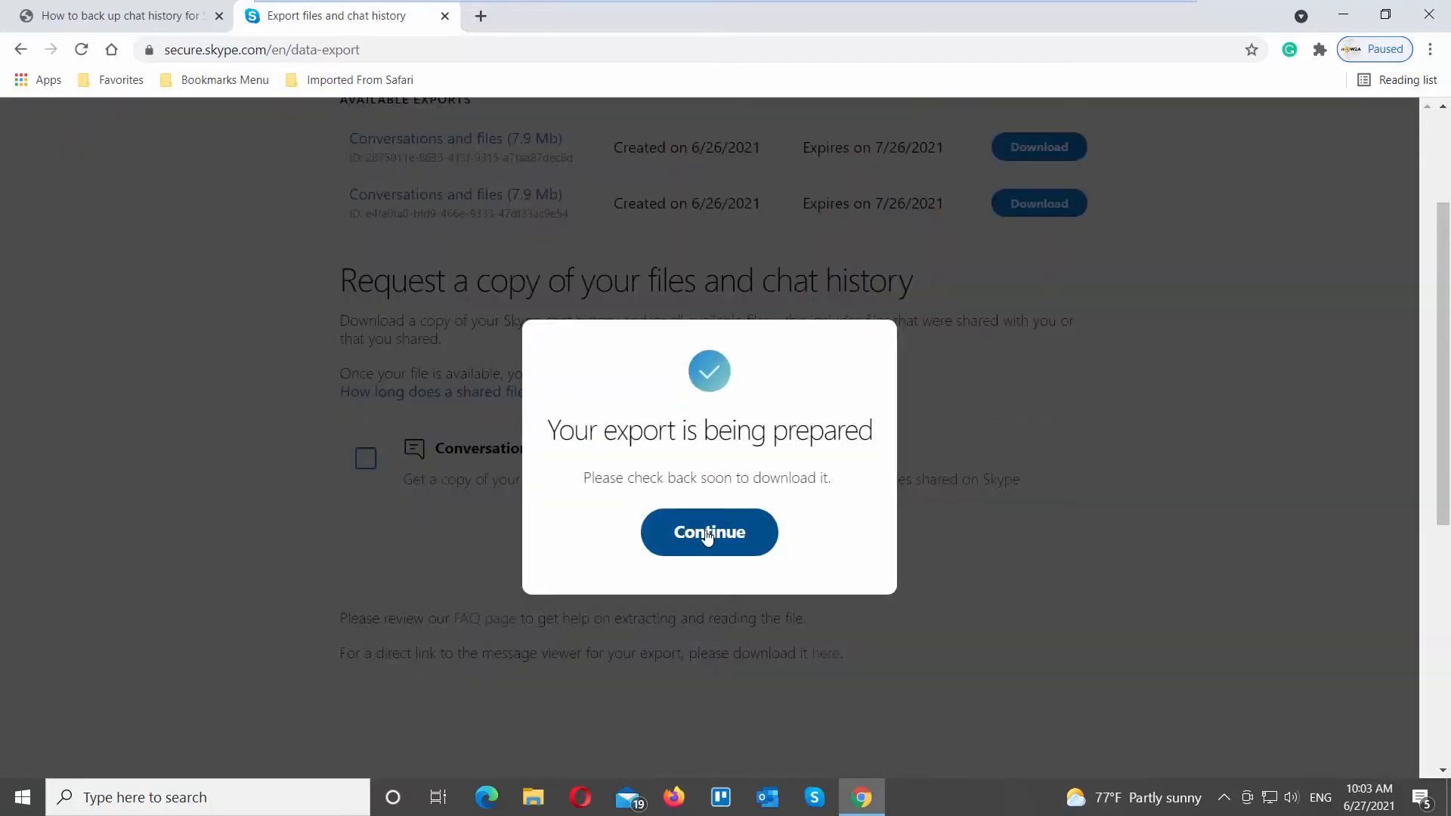
pyautogui.click(707, 532)
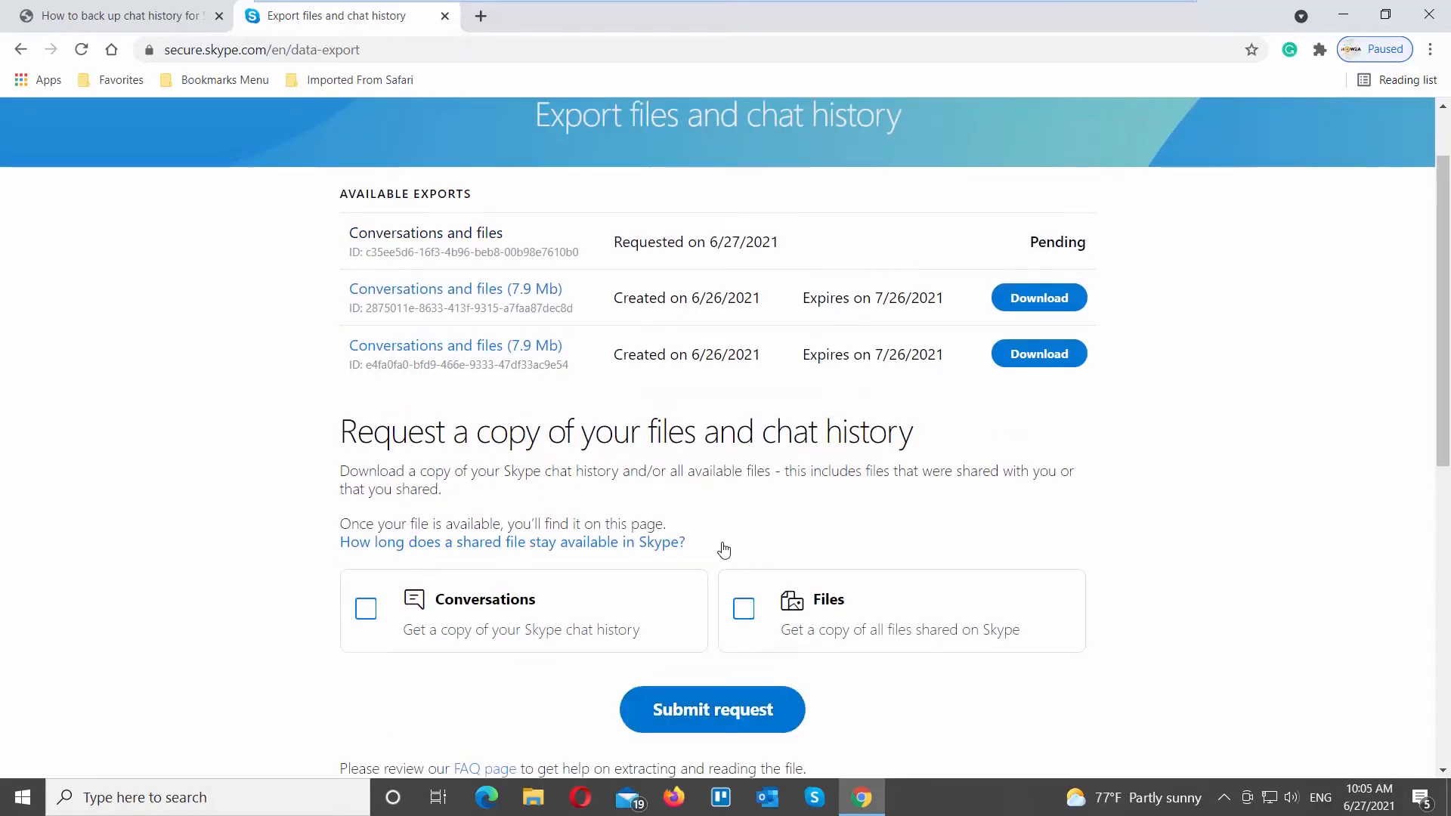
# Reload the export page and download the 6/27/2021 conversations export as a .tar to the Desktop.
pyautogui.scroll(3)
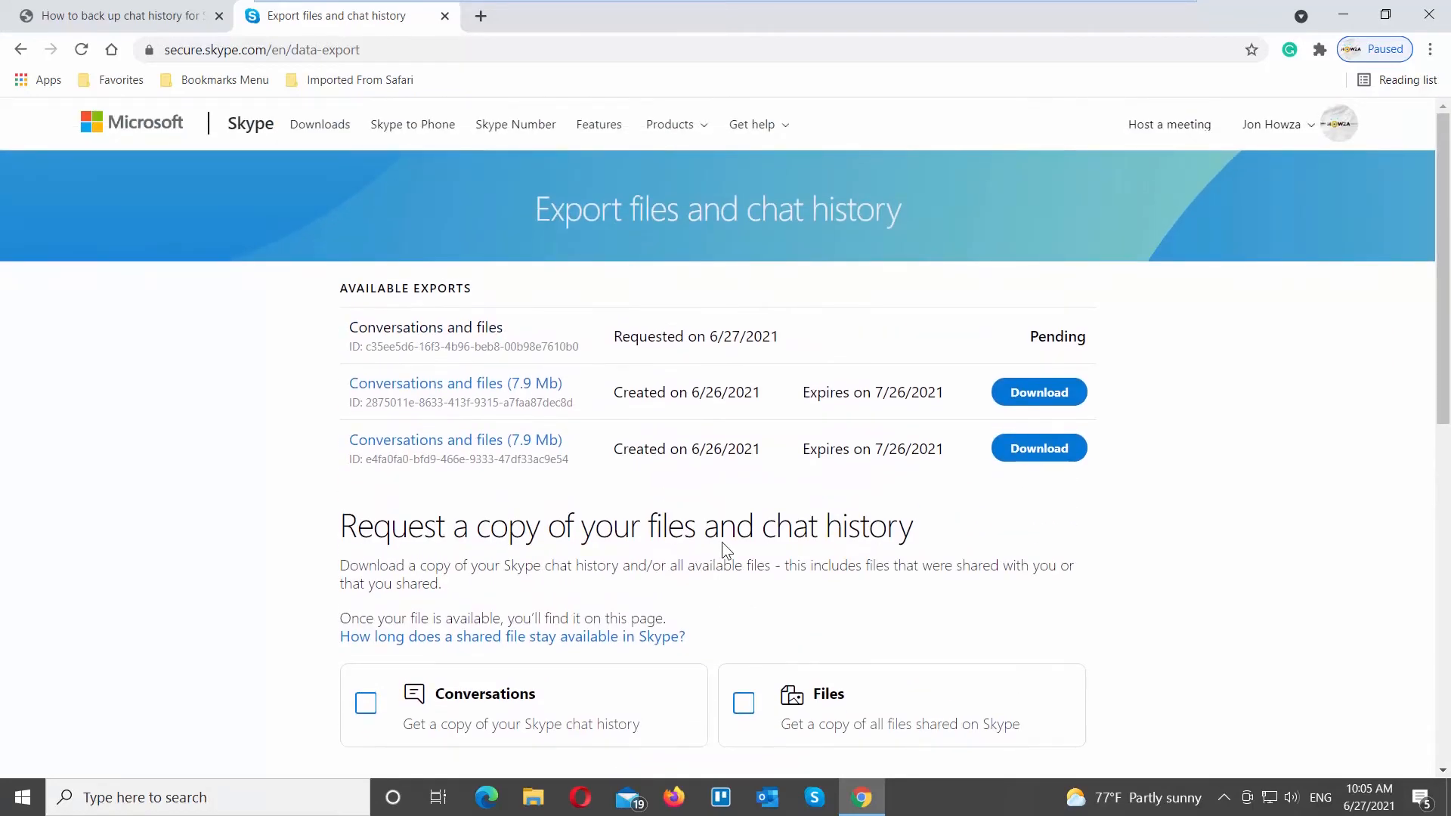
pyautogui.click(1037, 335)
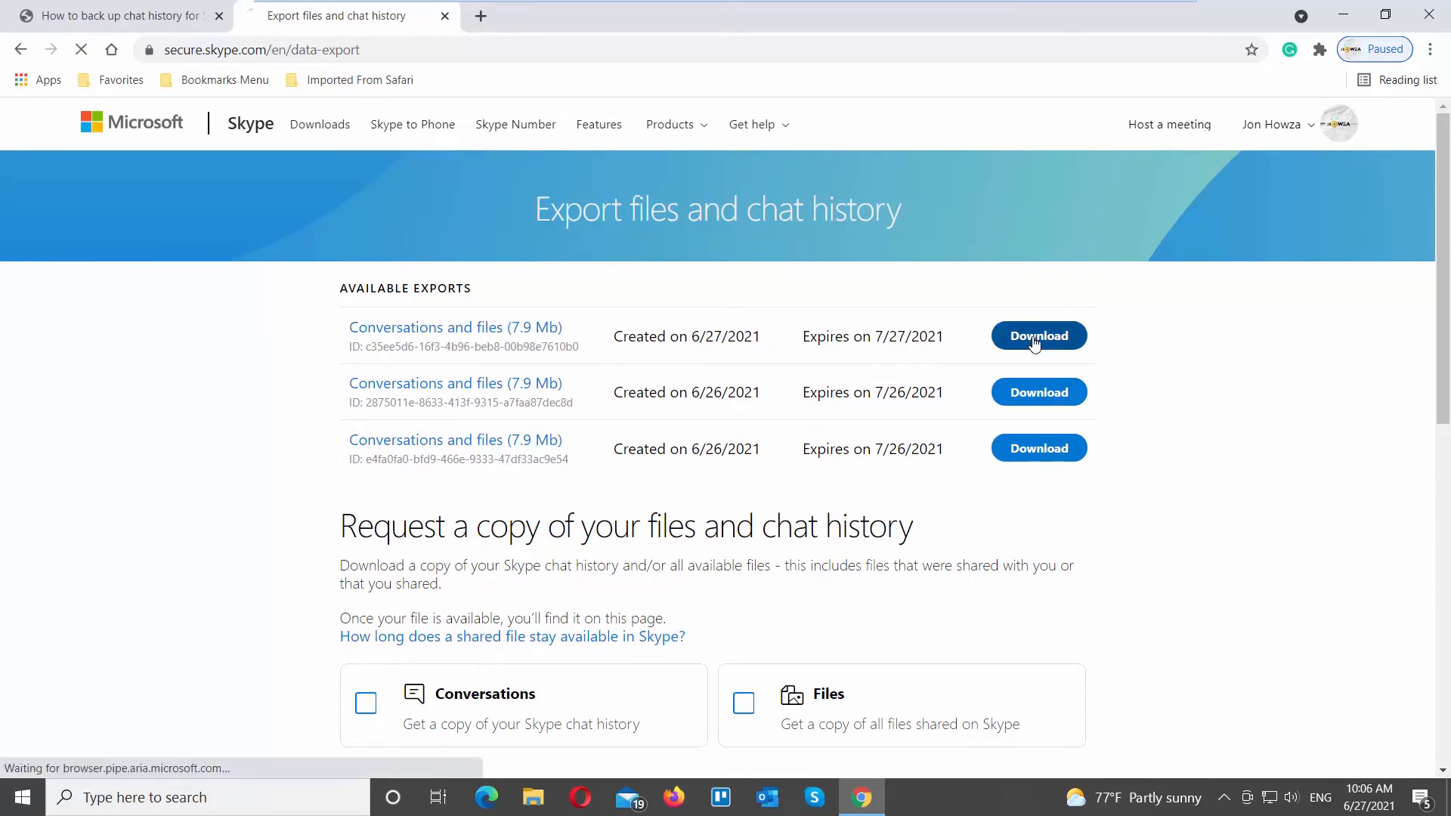
pyautogui.click(1037, 335)
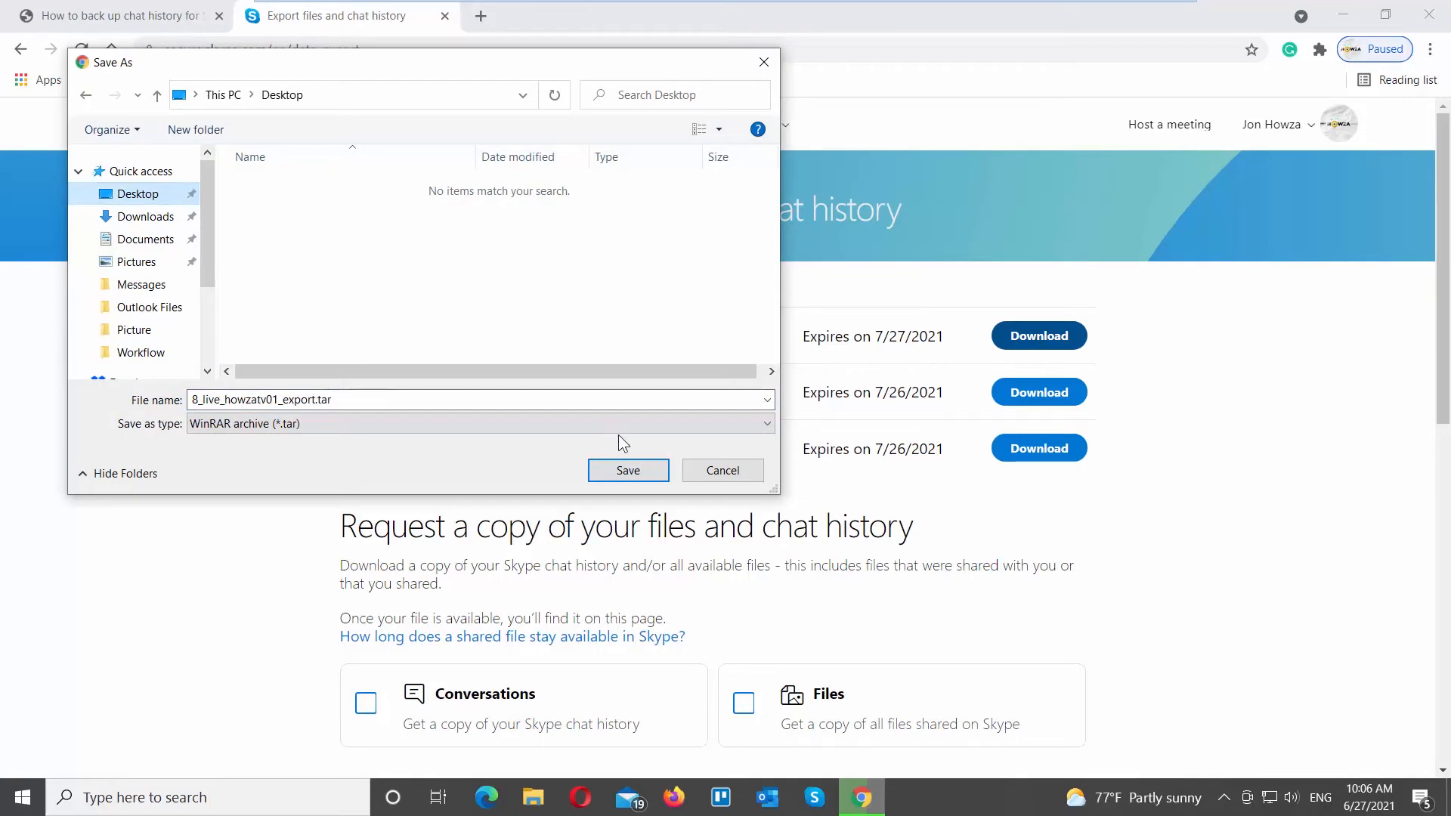
pyautogui.click(627, 470)
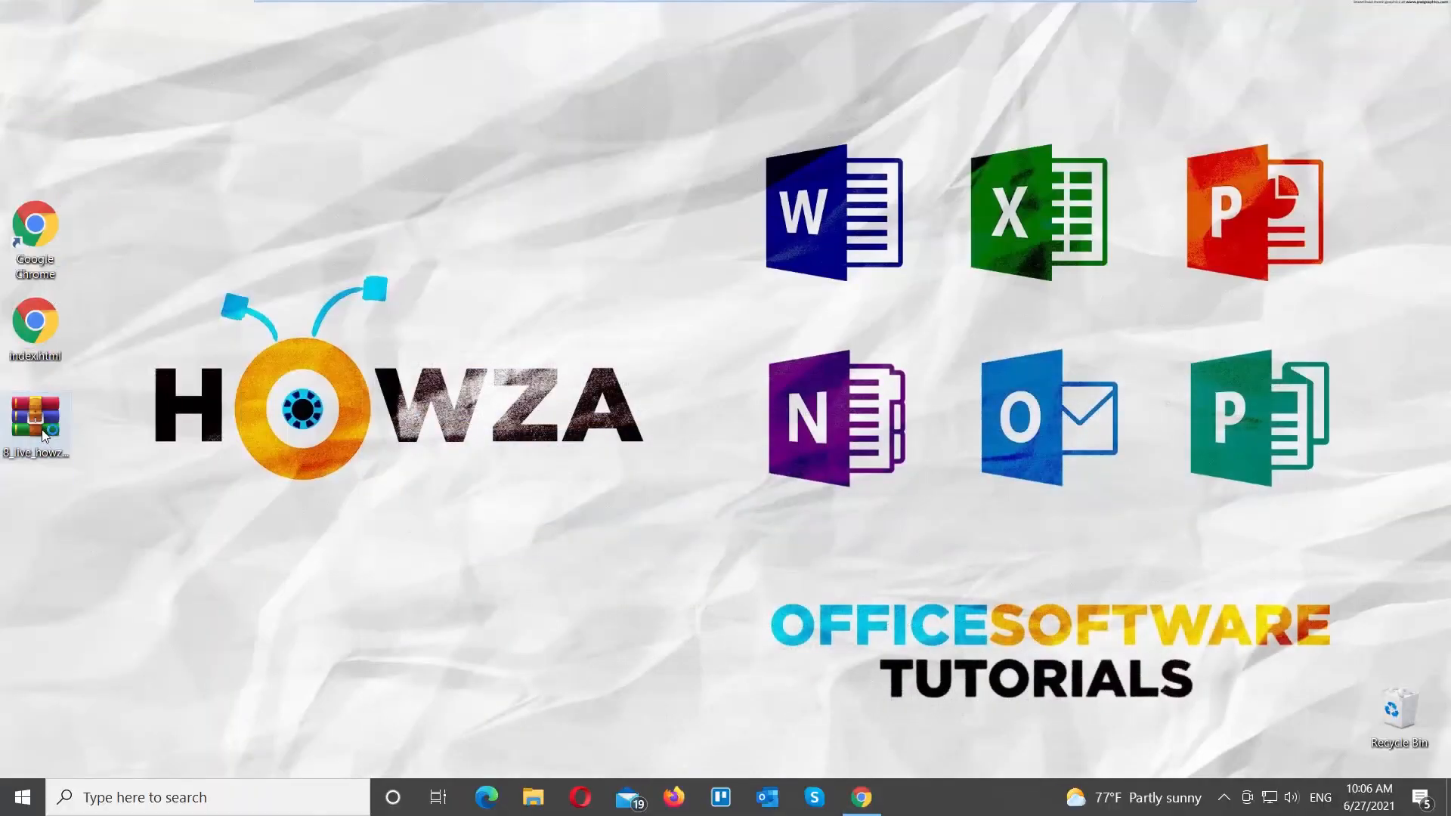
# Extract the media folder and messages.json from the .tar to the desktop and close WinRAR.
pyautogui.doubleClick(35, 421)
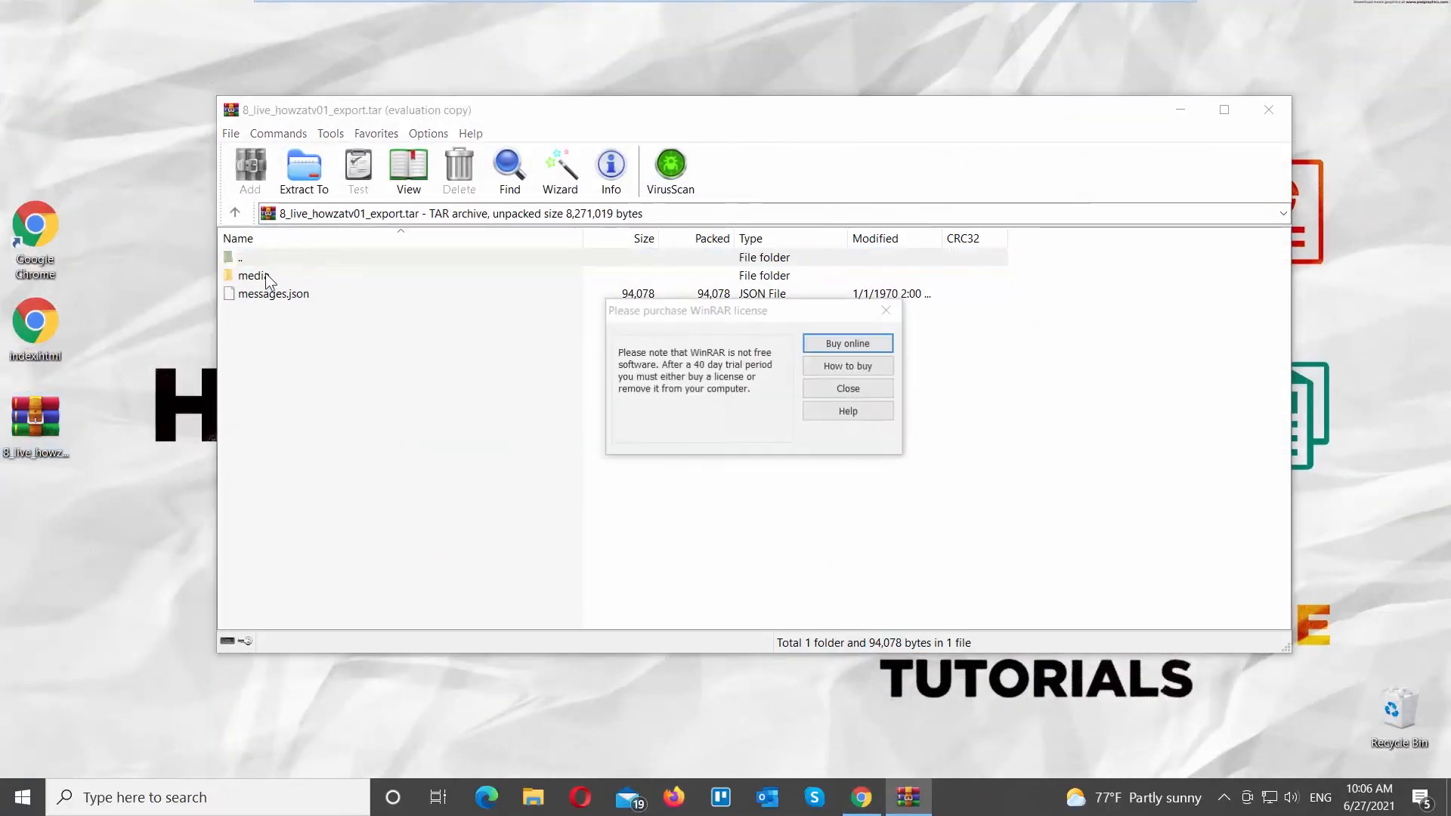
pyautogui.click(846, 388)
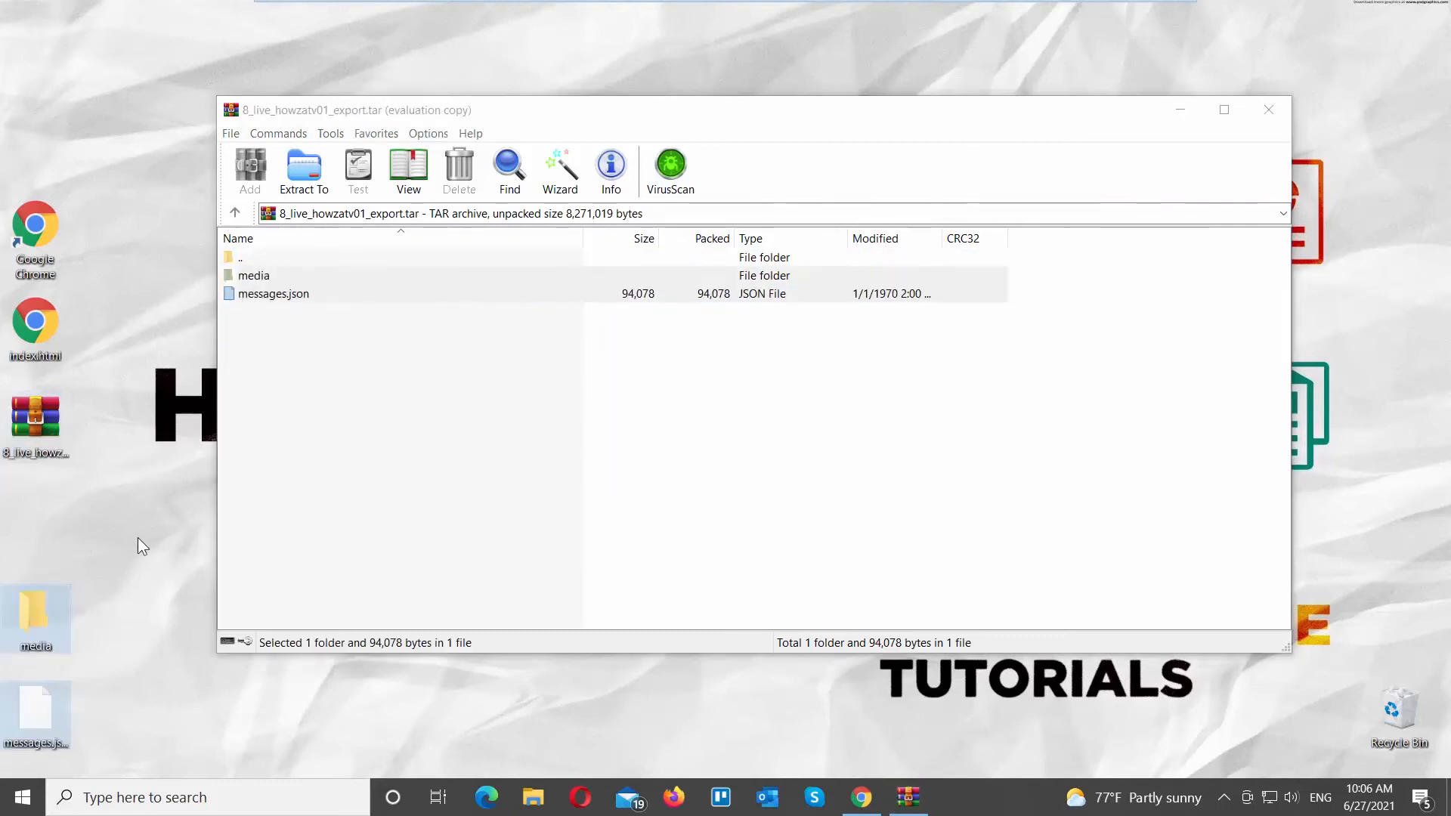
pyautogui.click(1266, 108)
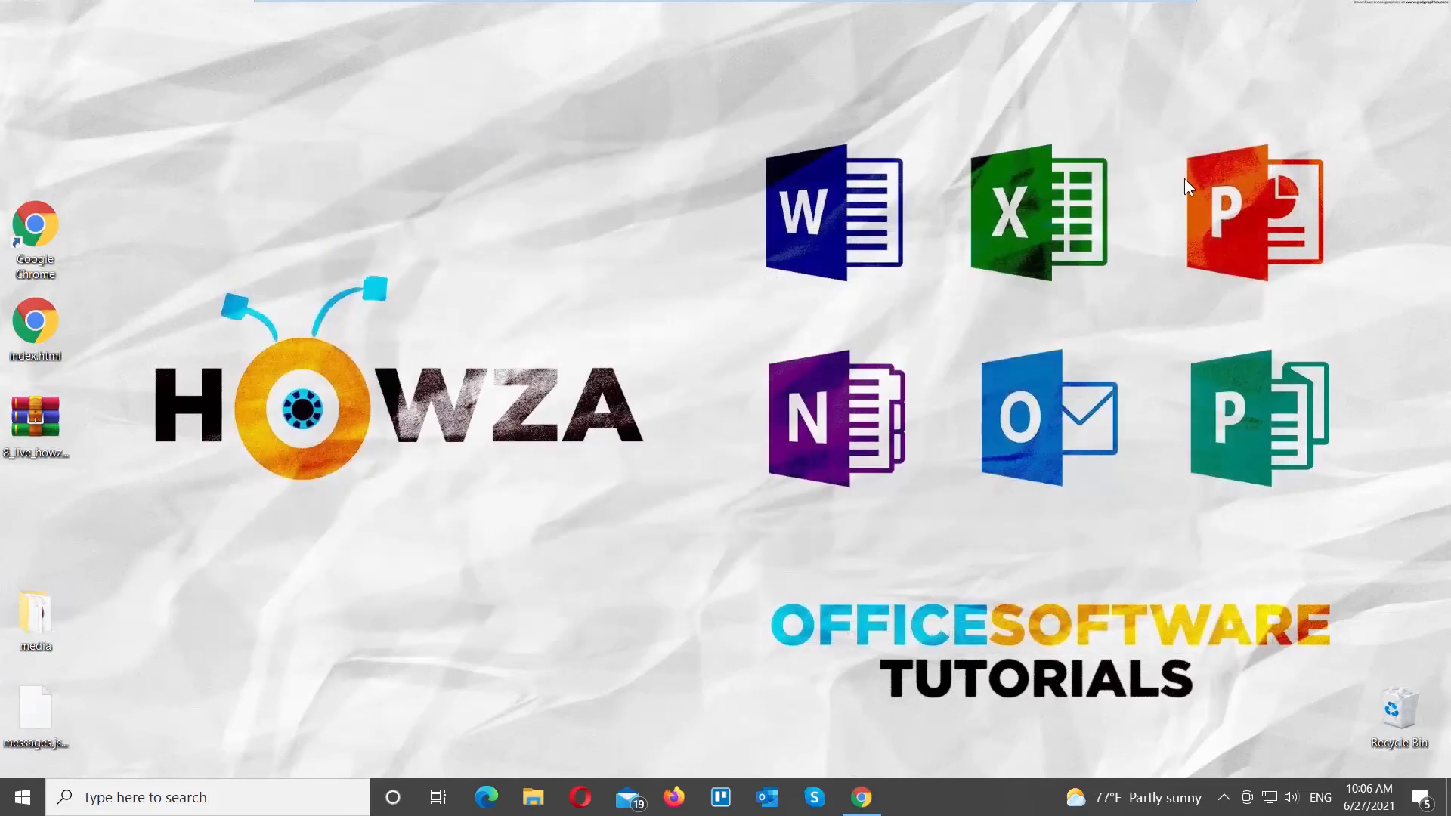
pyautogui.moveTo(57, 344)
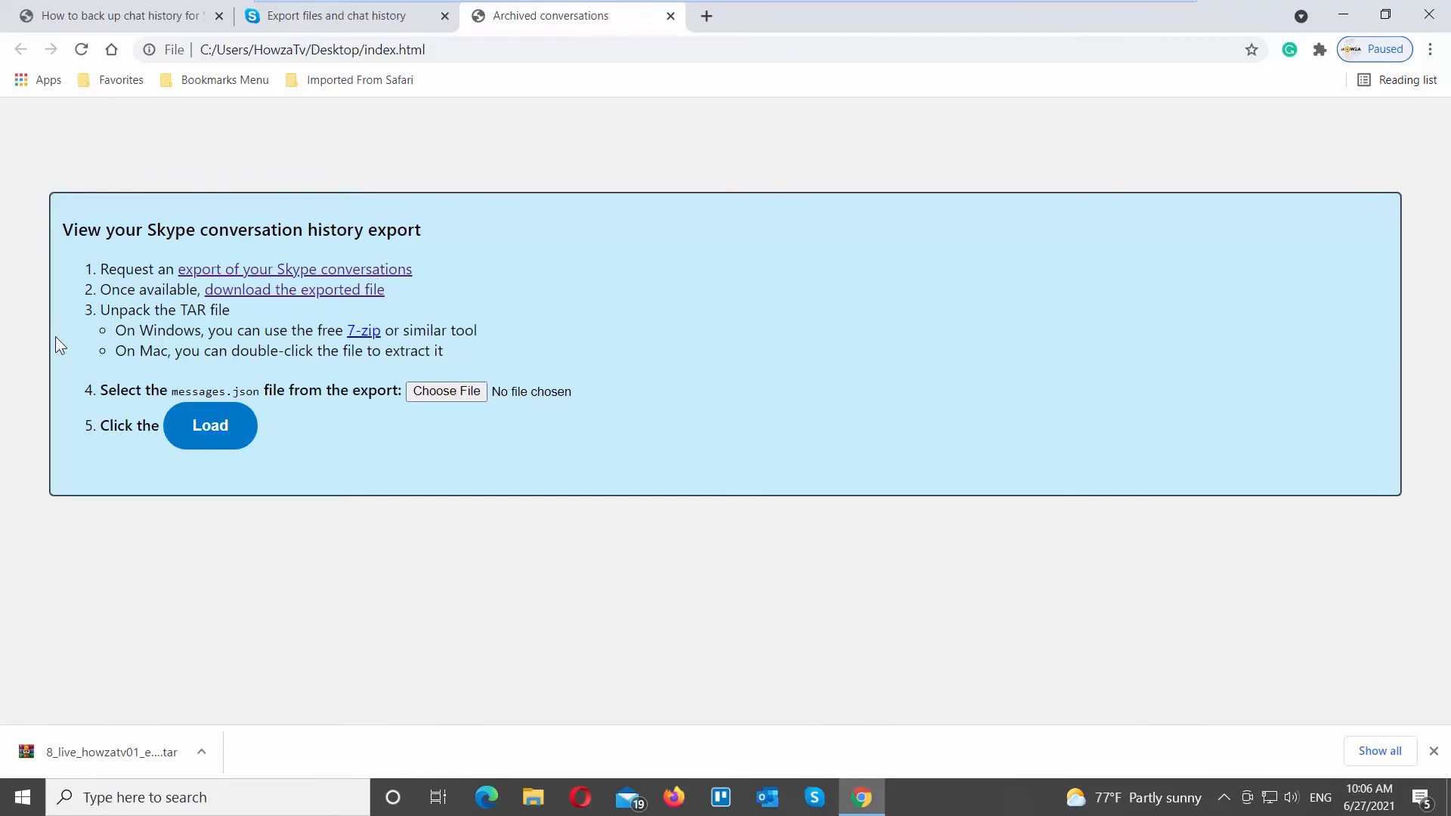
# Load messages.json from the Desktop into index.html to list the eight archived conversations.
pyautogui.click(444, 389)
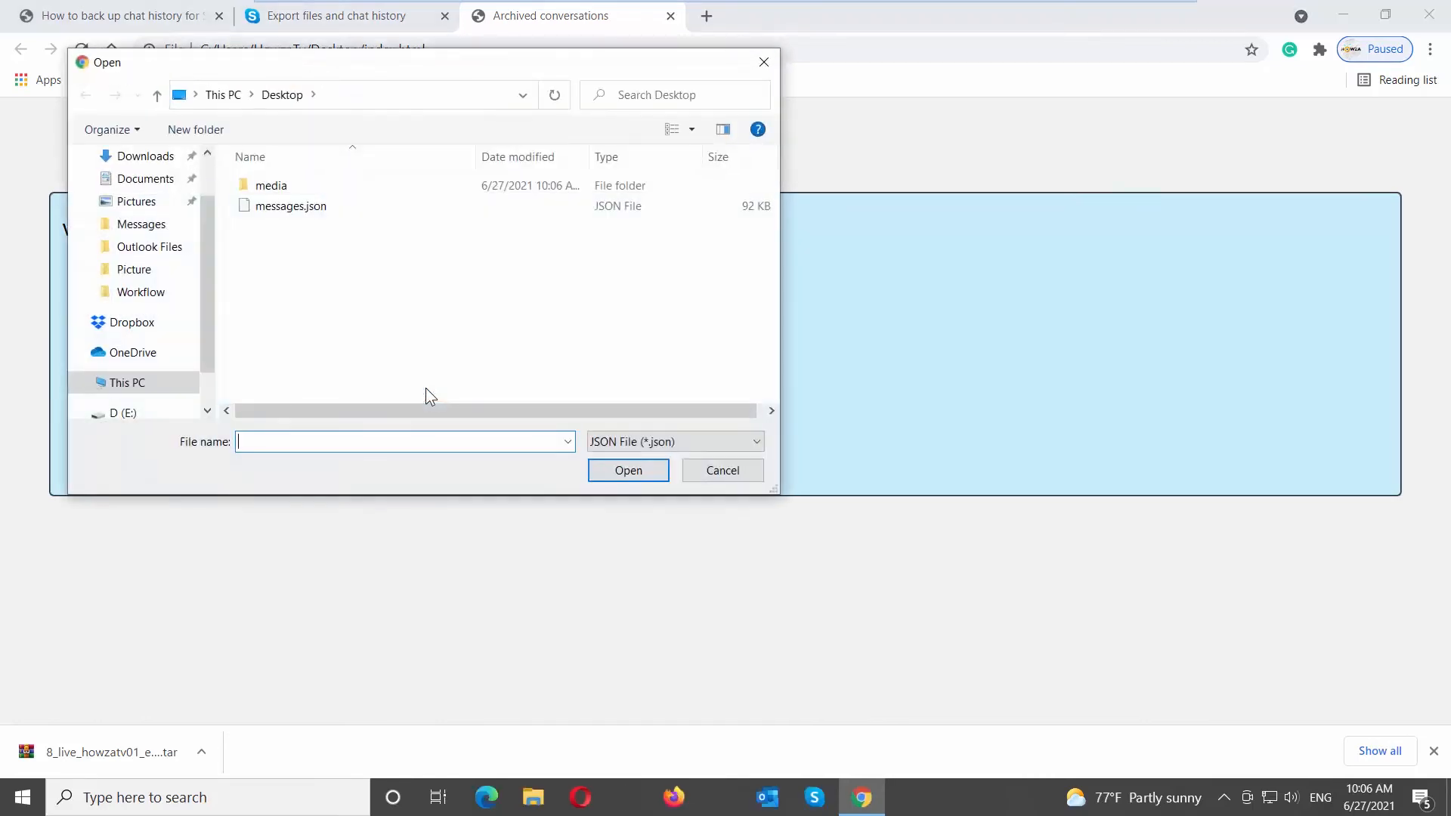
pyautogui.click(291, 206)
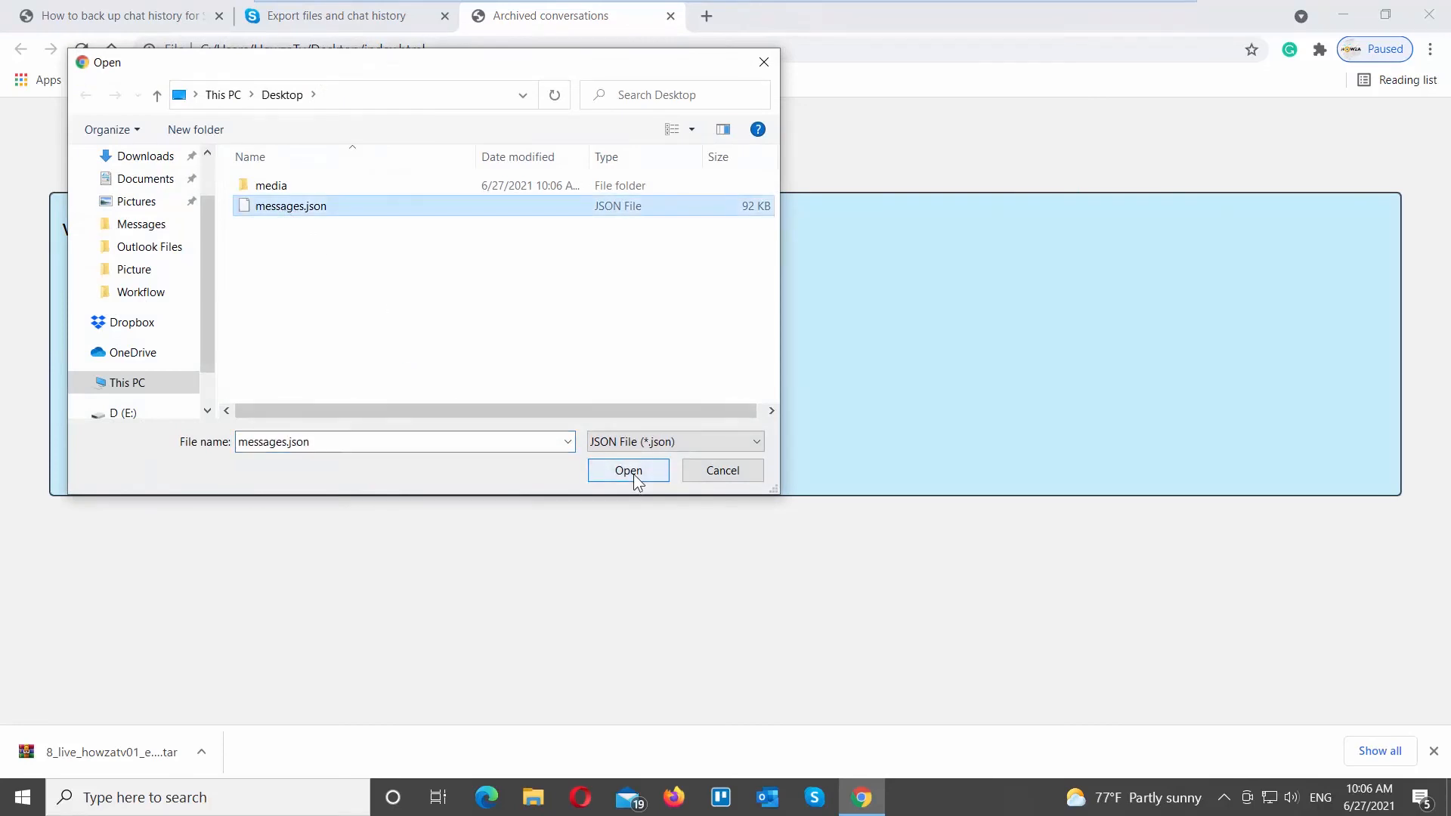
pyautogui.click(629, 470)
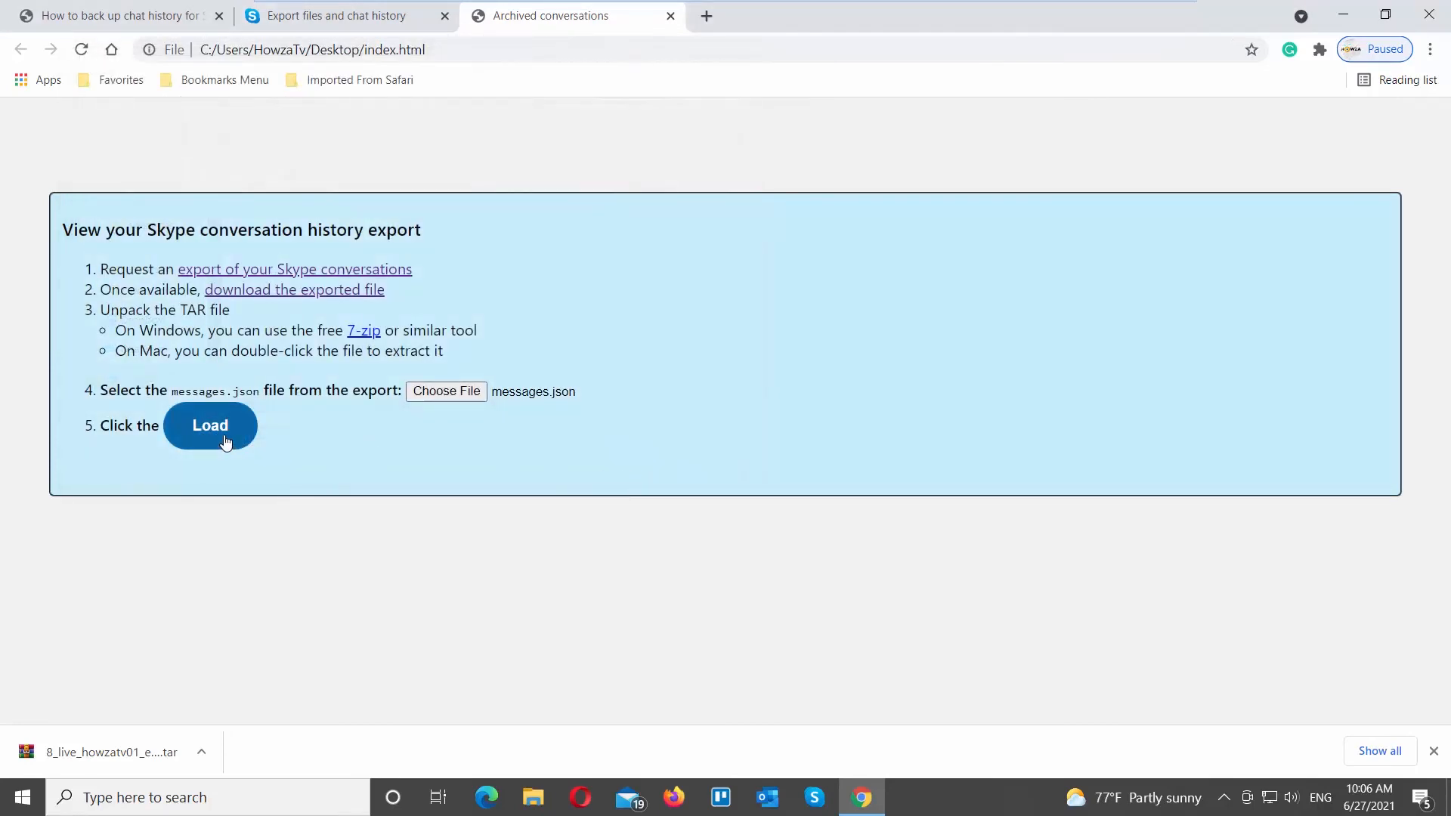
pyautogui.click(210, 426)
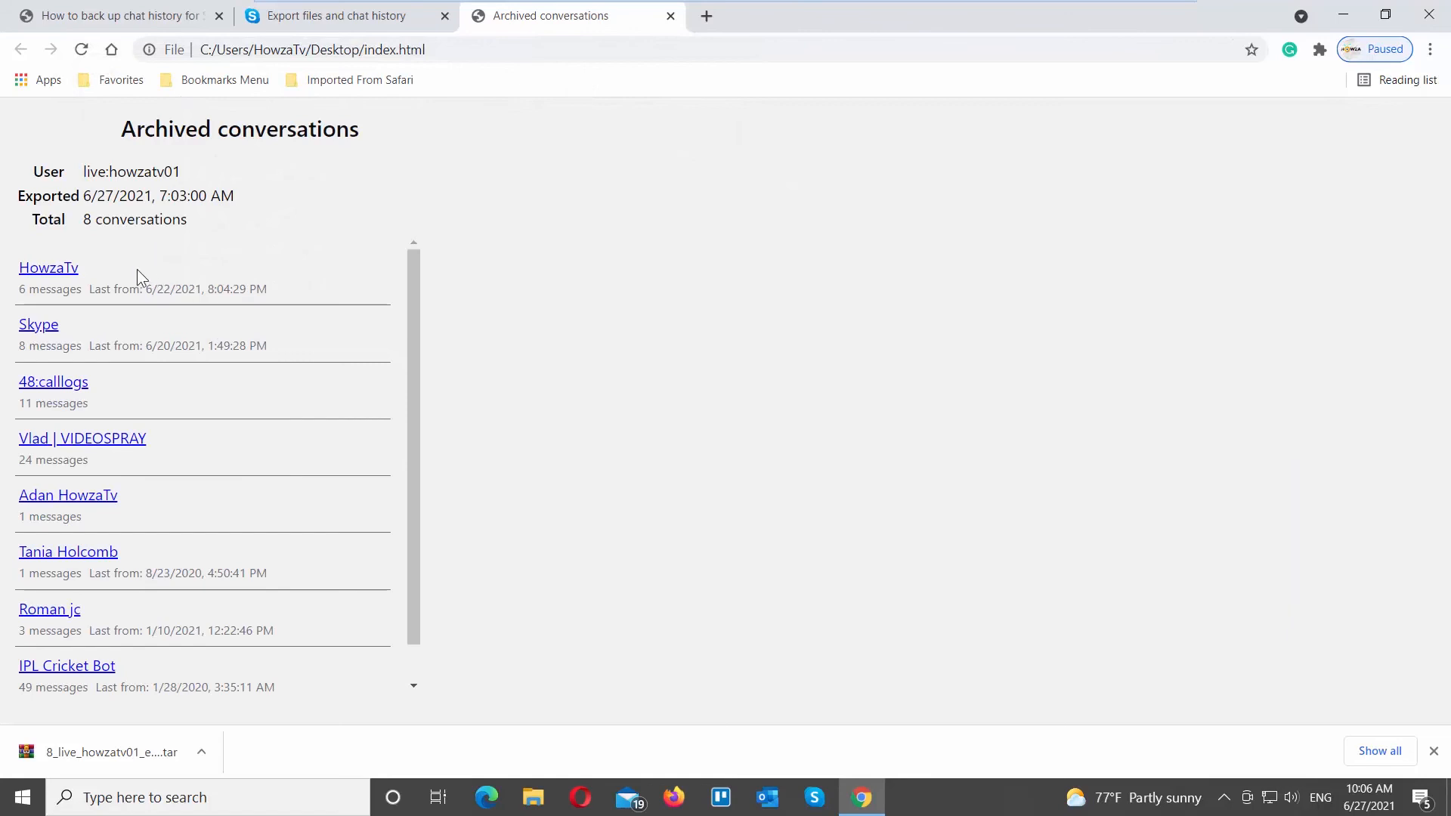